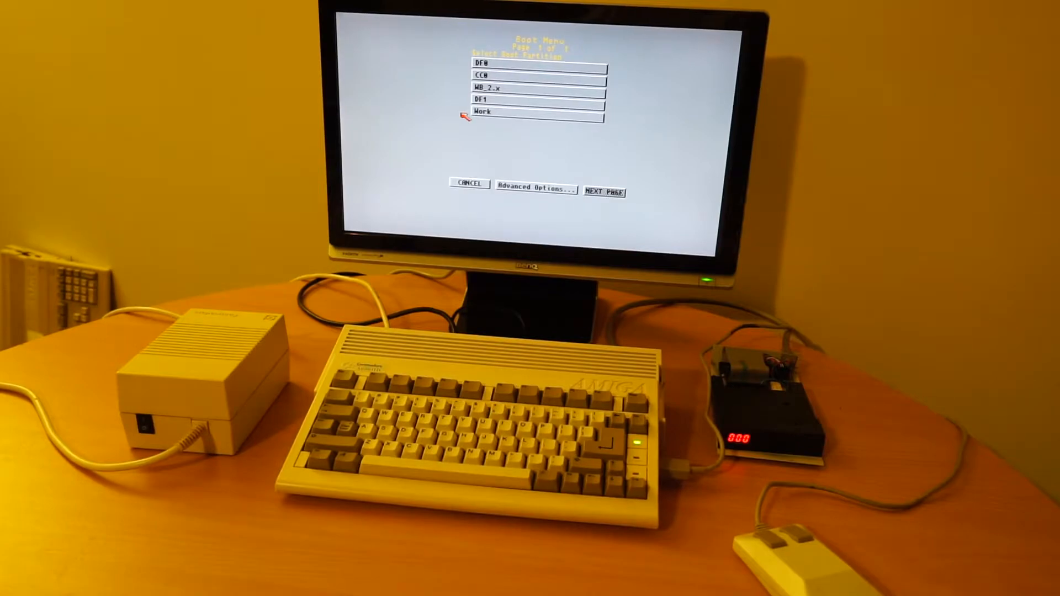
{"action": "mouse_move", "coordinate": [520, 107]}
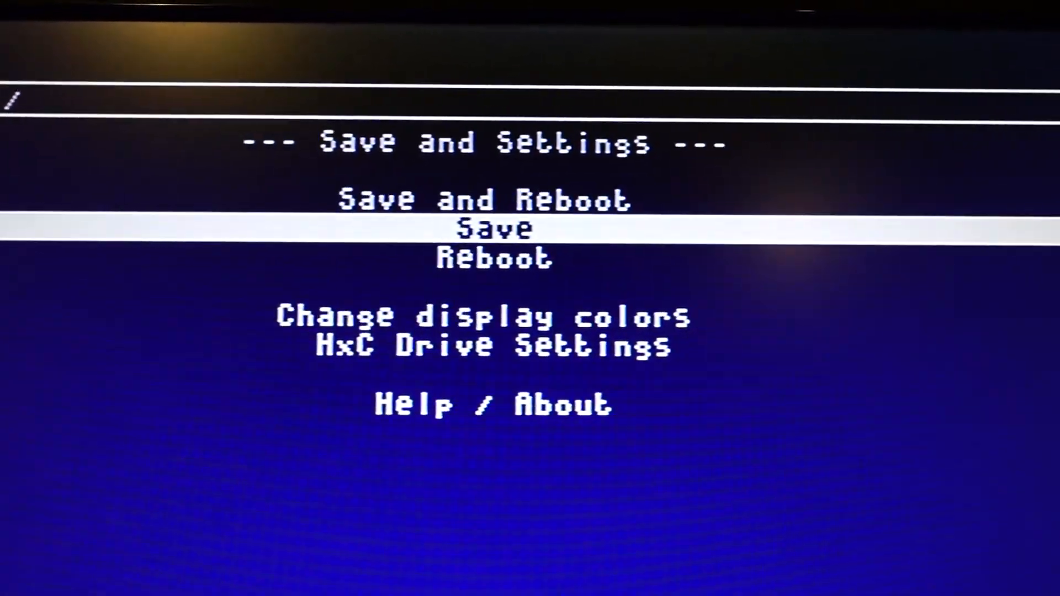
- Move down to HxC Drive Settings and enter it from the Save and Settings menu
{"action": "key", "text": "Down"}
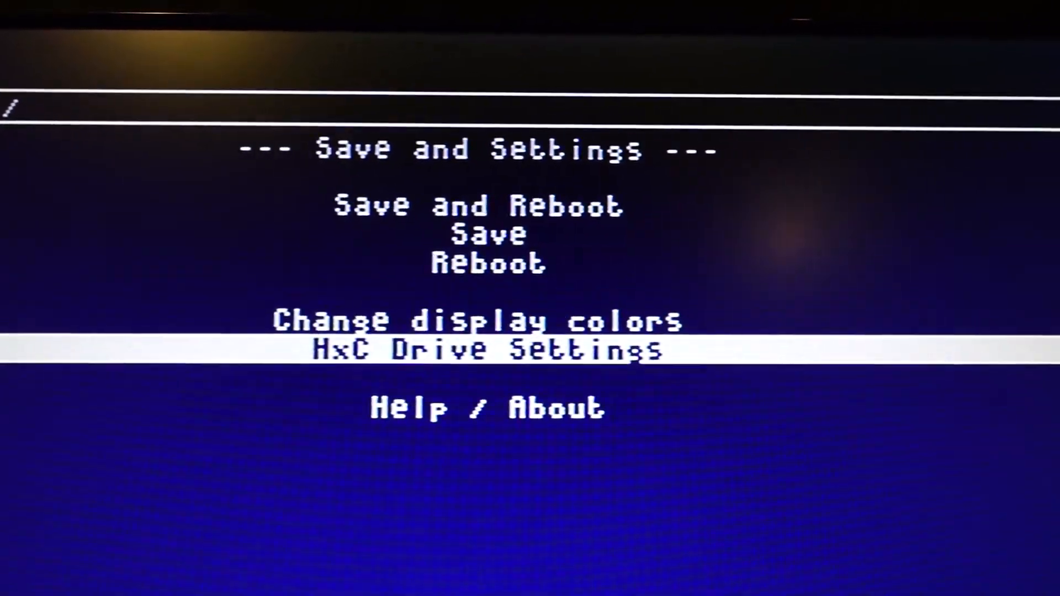
{"action": "left_click", "coordinate": [485, 350]}
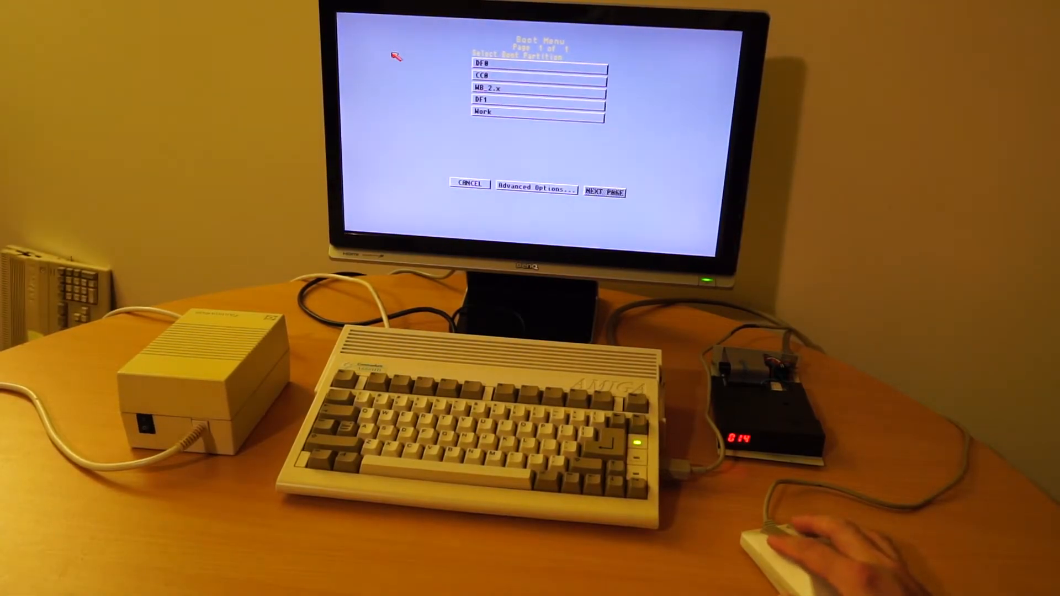
{"action": "mouse_move", "coordinate": [534, 111]}
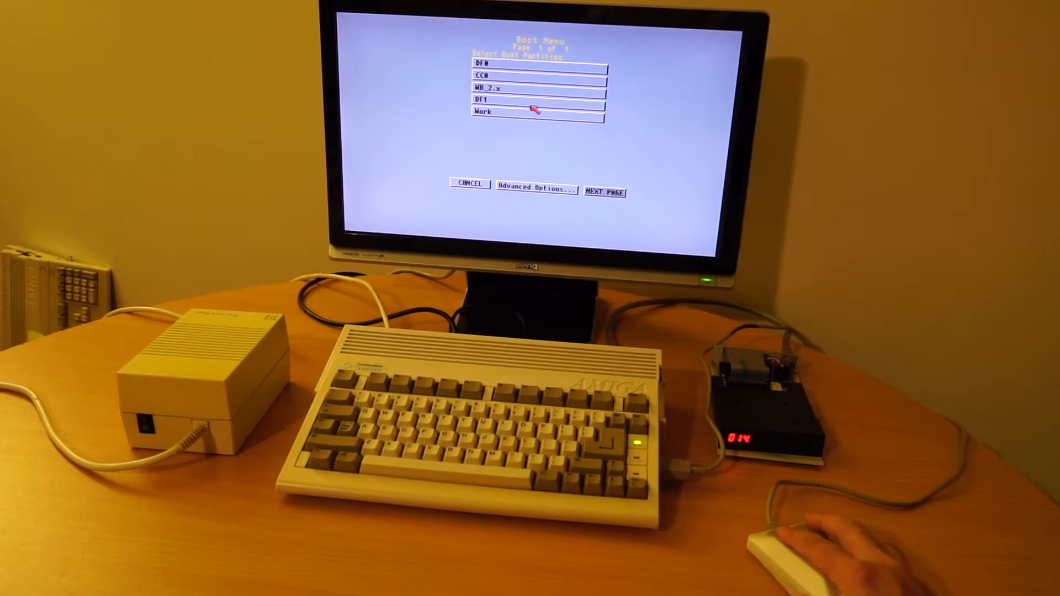